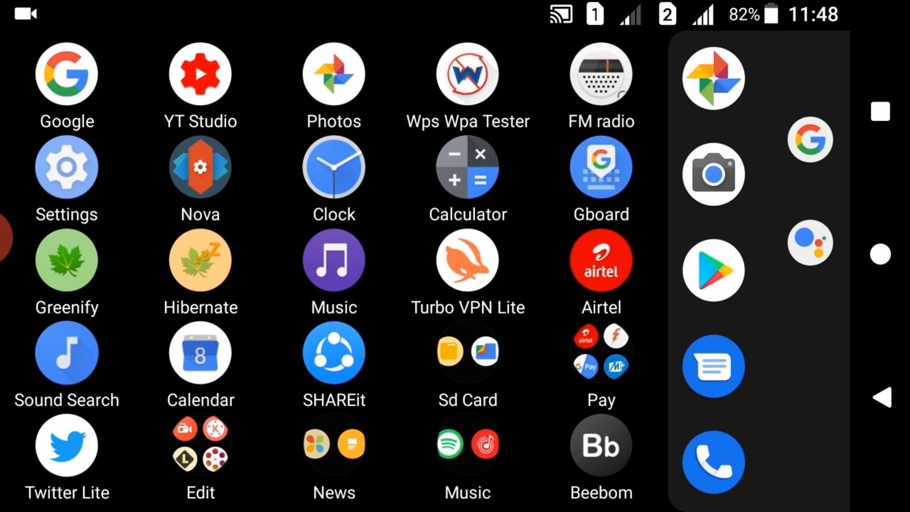
Step: Check About phone's Build number to confirm developer mode, then go back to the main settings list
click(66, 165)
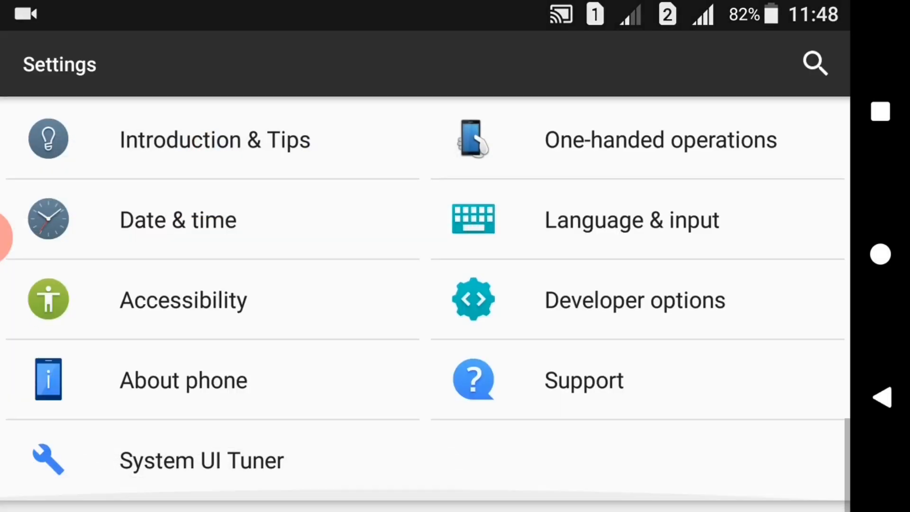
click(184, 378)
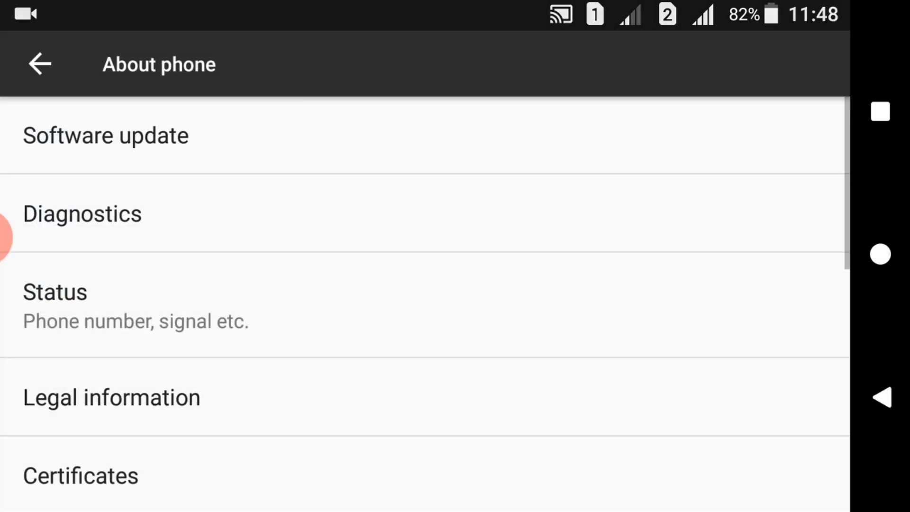
scroll(down, 3)
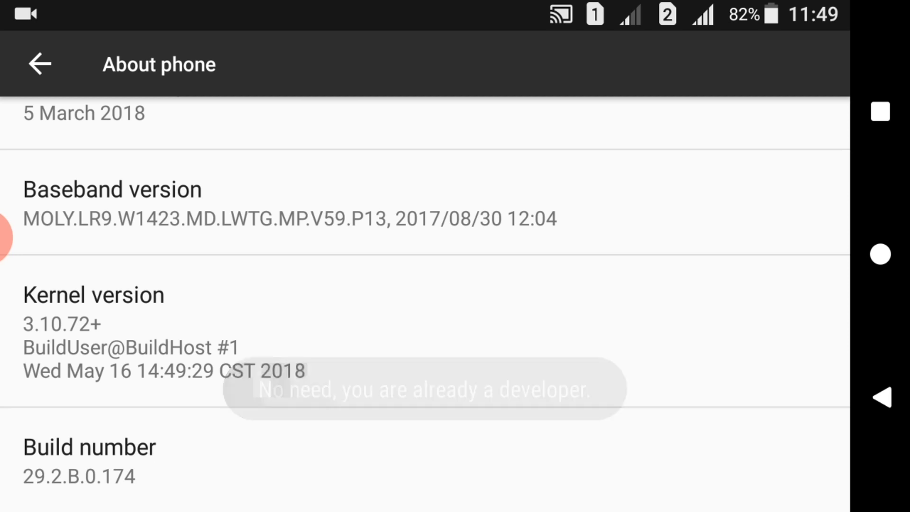
click(38, 64)
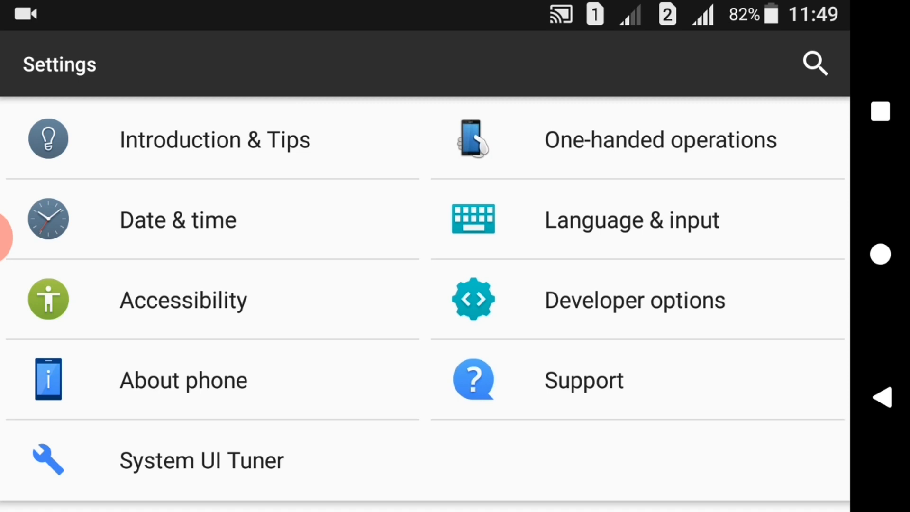
Step: Switch Developer options on and confirm allowing development settings
click(633, 299)
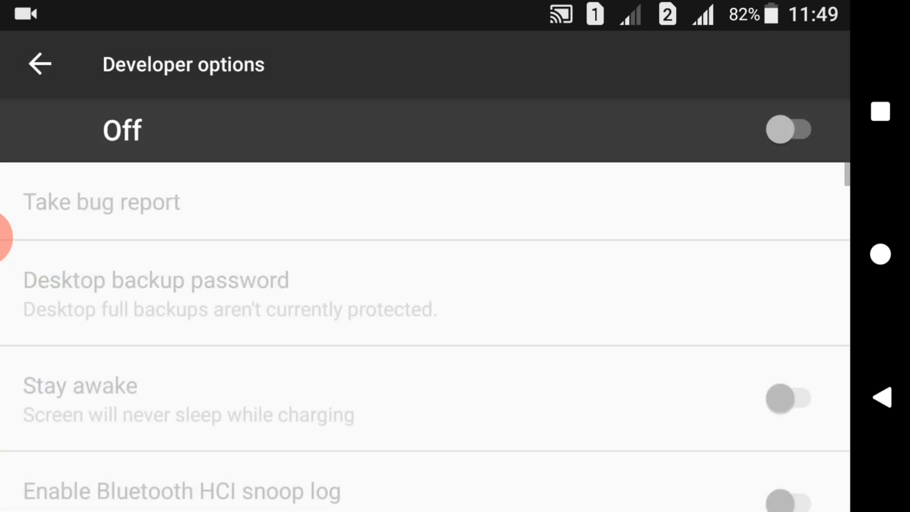
click(788, 128)
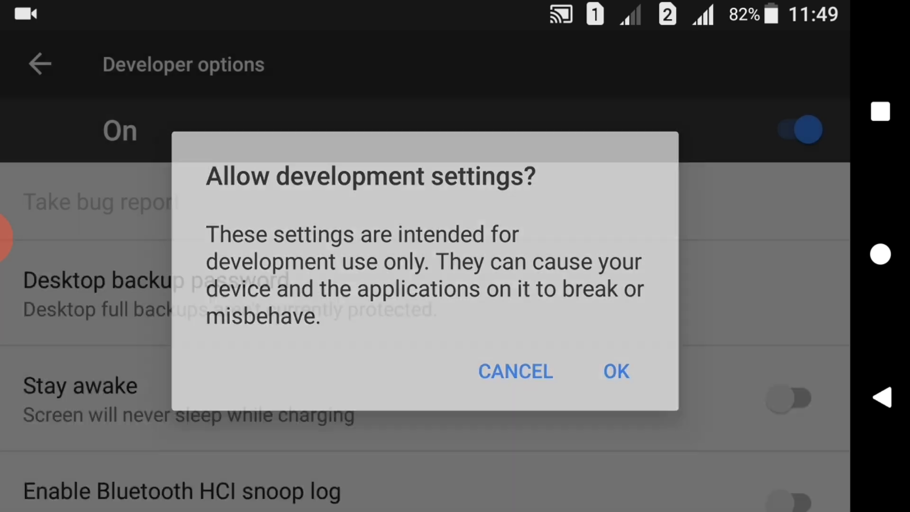
click(616, 372)
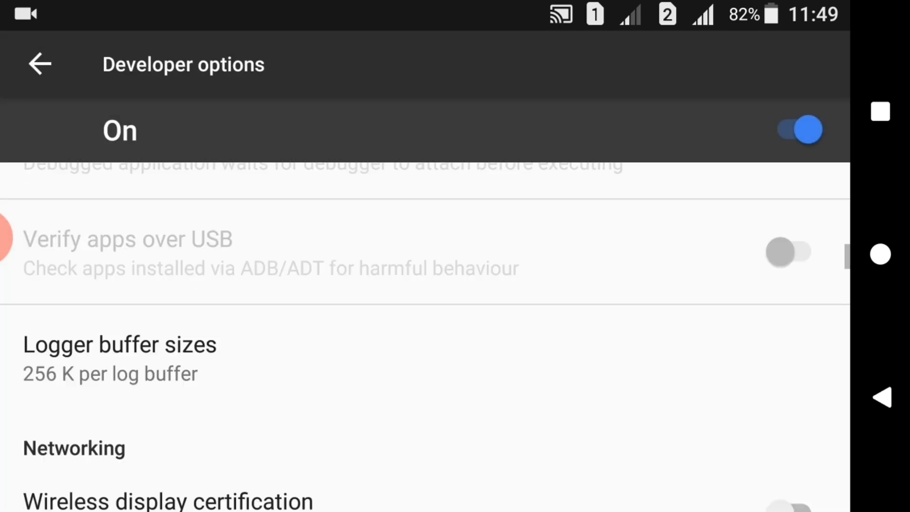
Step: Set the window animation scale to 0.5x and leave to the home screen
scroll(down, 3)
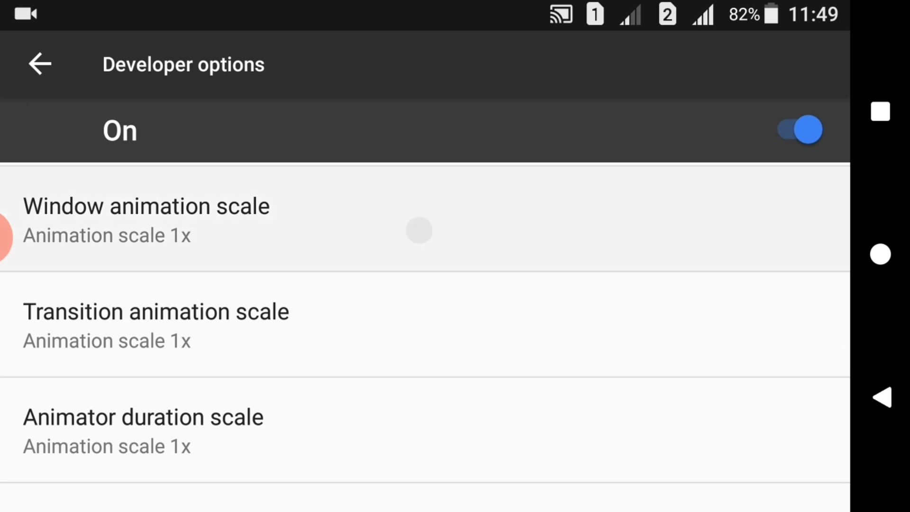
click(146, 217)
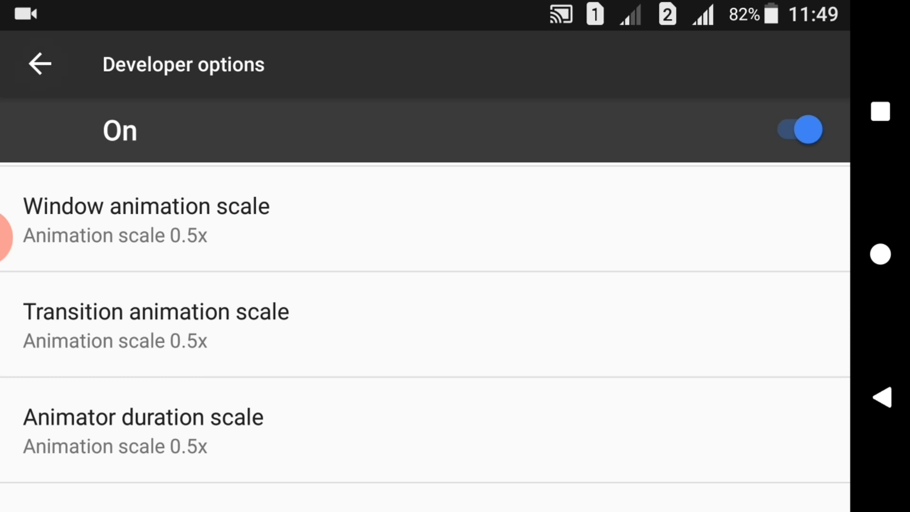
click(39, 65)
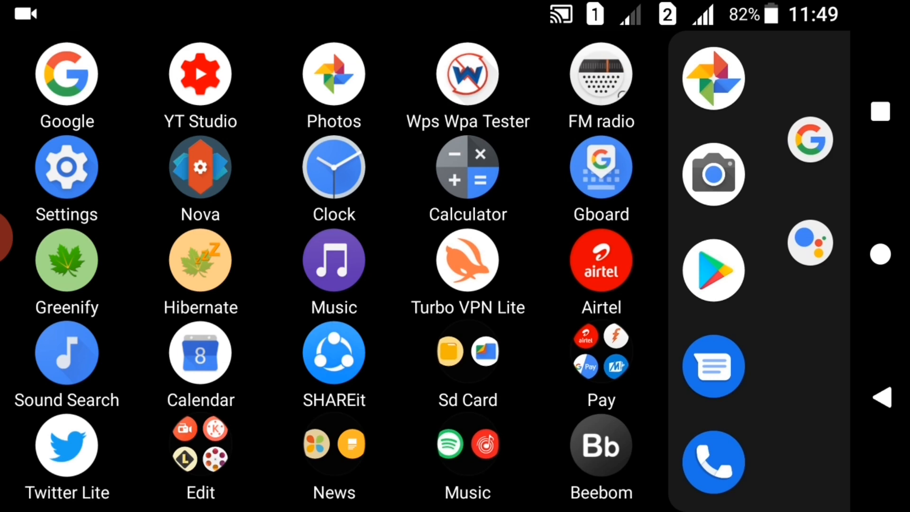
click(66, 165)
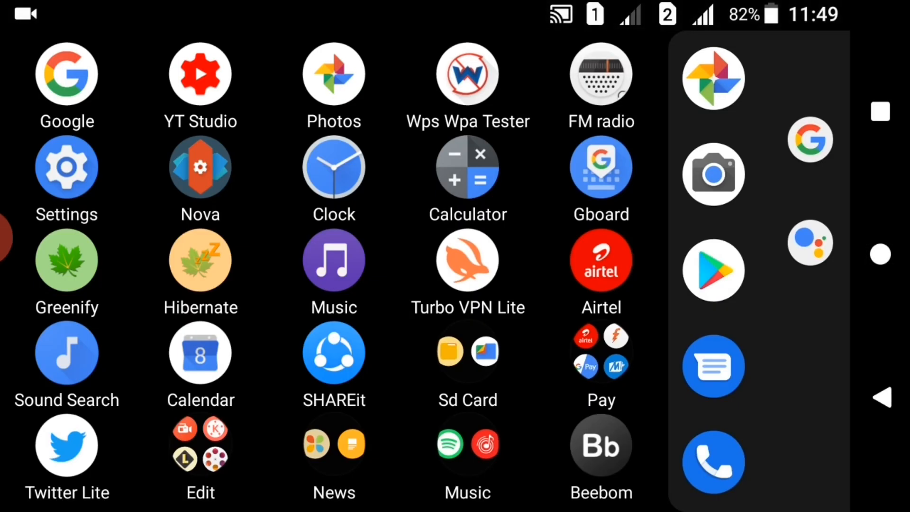
click(66, 166)
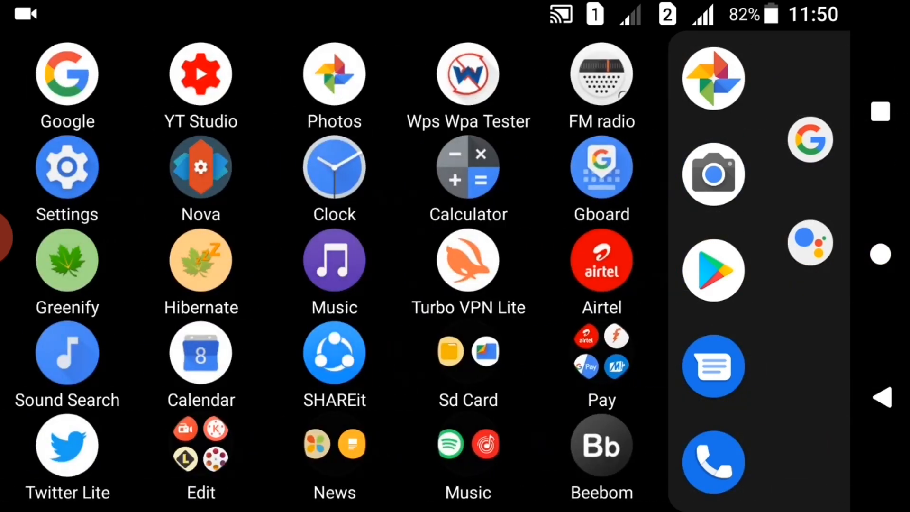
Step: In Developer options, set Window animation scale to Animation off
click(66, 166)
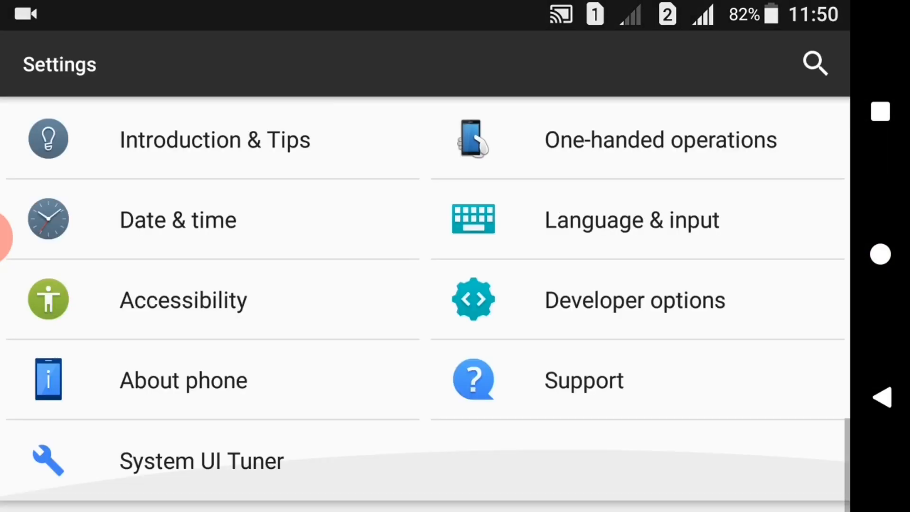
click(635, 300)
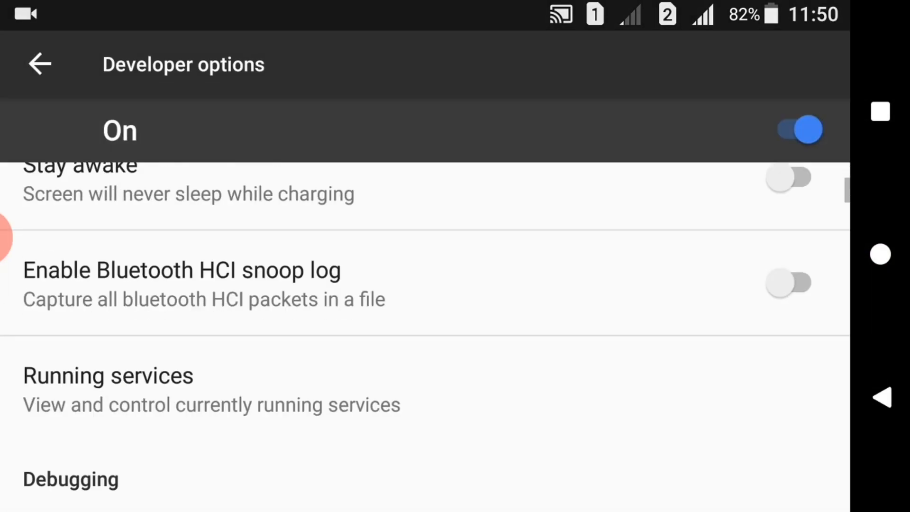
scroll(down, 3)
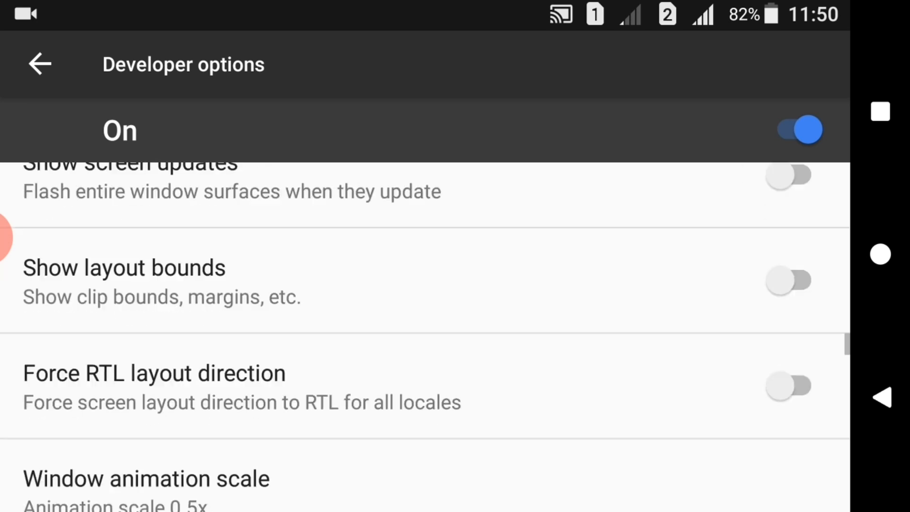
scroll(down, 3)
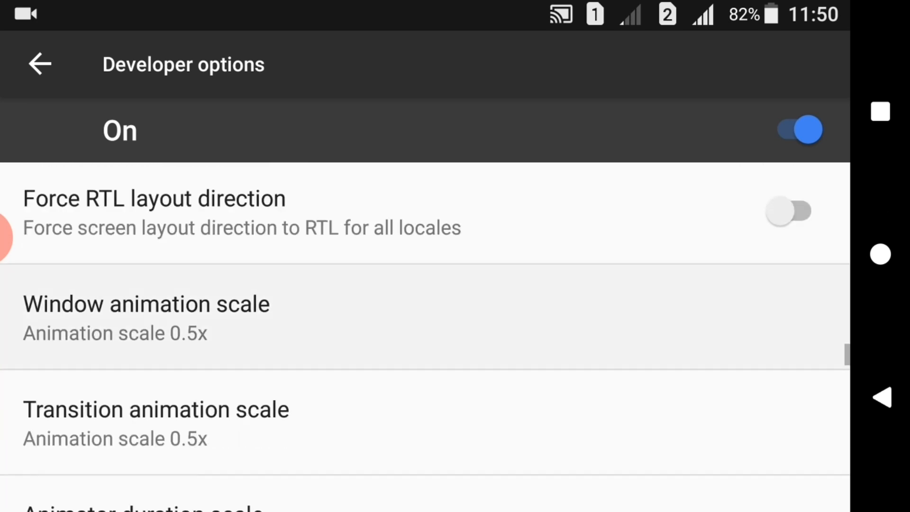
click(142, 319)
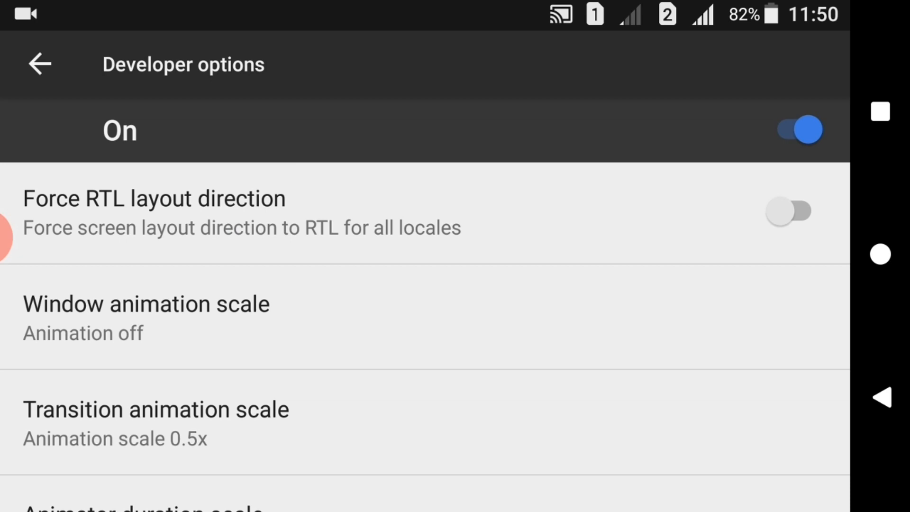
scroll(down, 3)
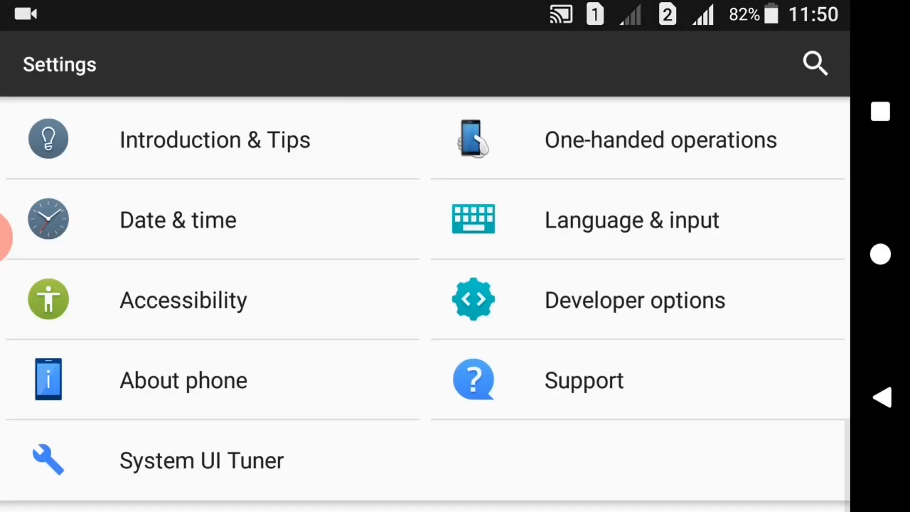
Step: In Developer options' Drawing section, set transition and animator duration scales to 1x
click(635, 300)
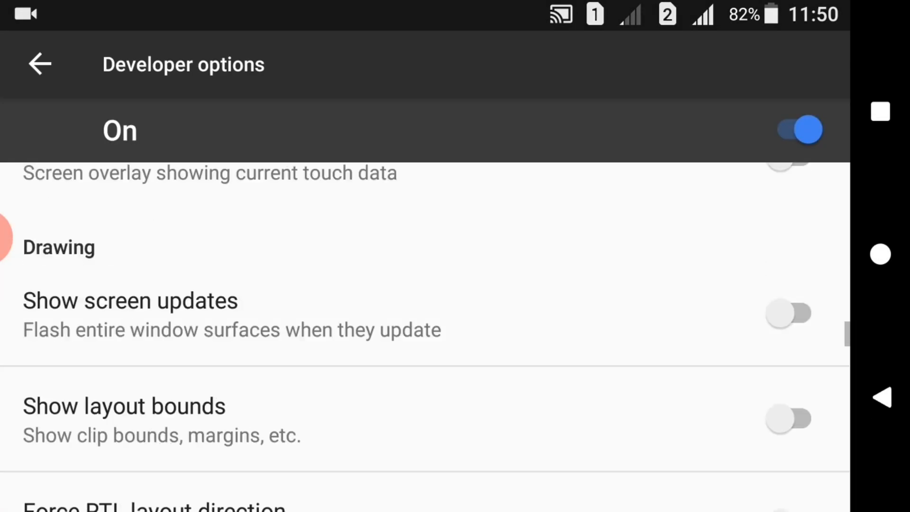
scroll(down, 3)
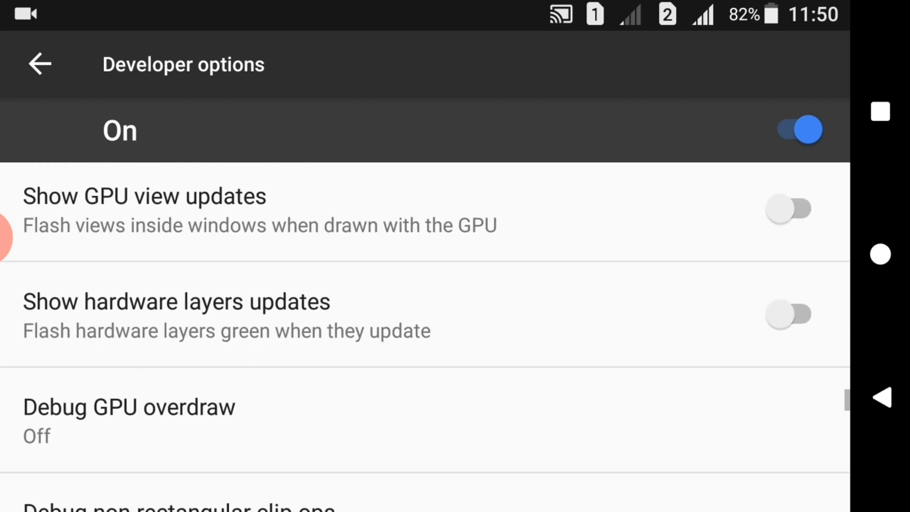
scroll(down, 3)
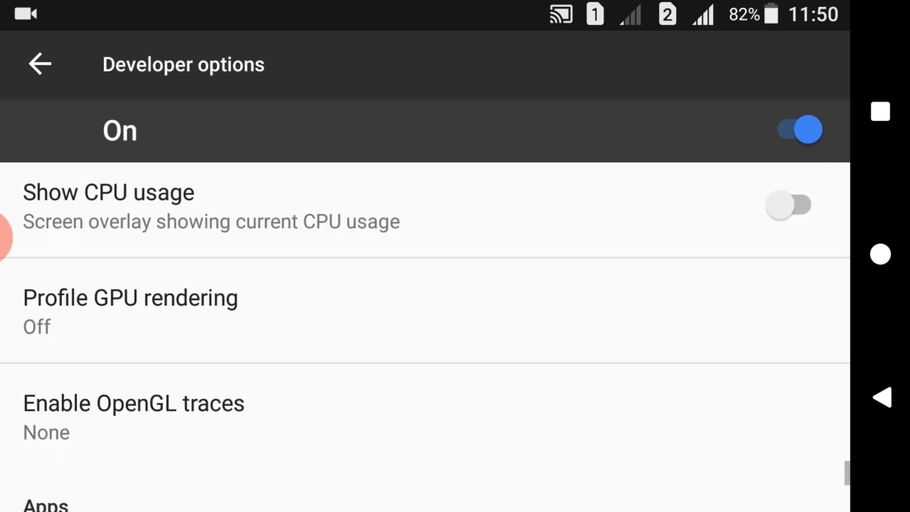
scroll(down, 3)
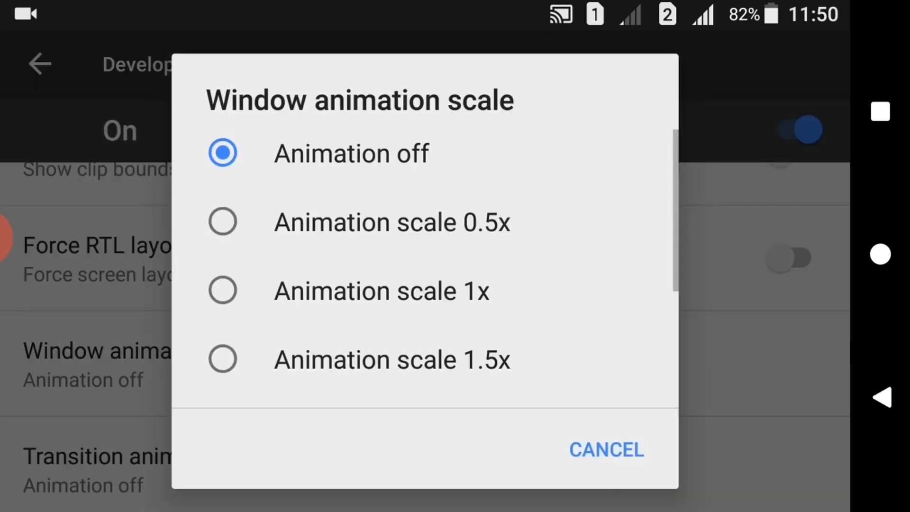
scroll(down, 3)
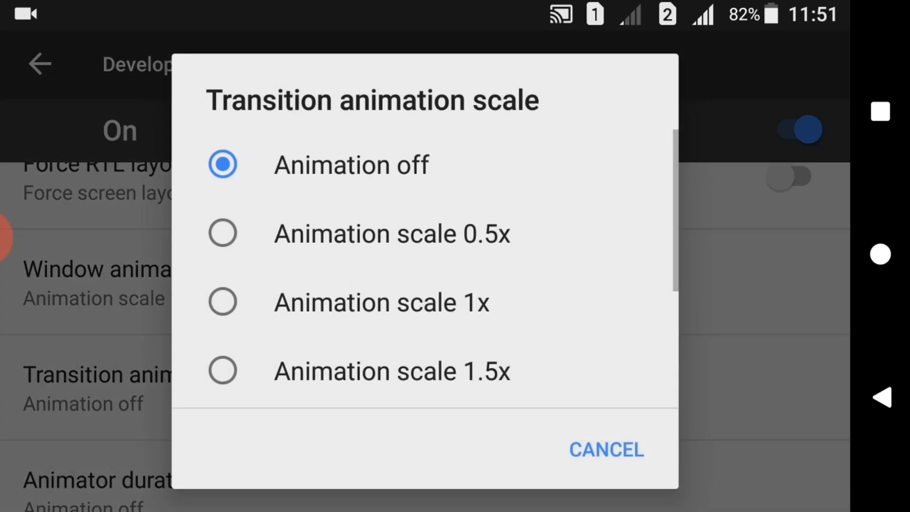
click(381, 302)
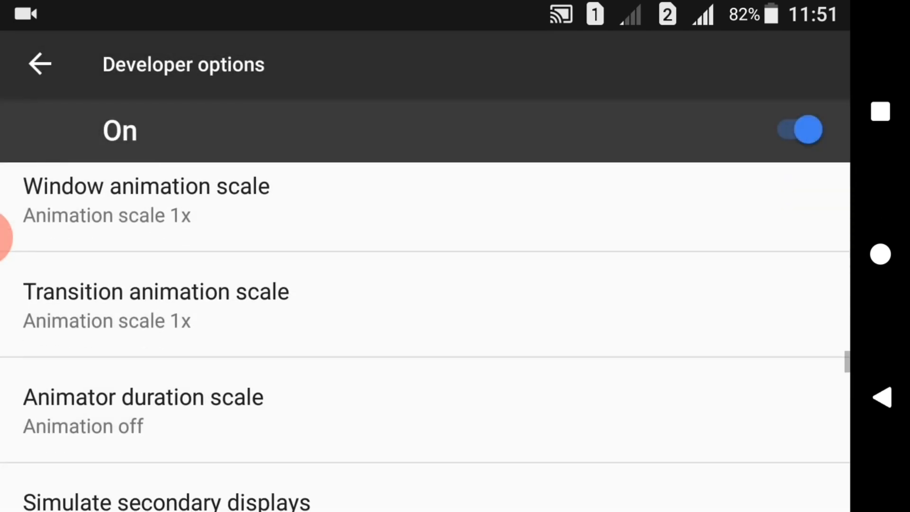
click(143, 409)
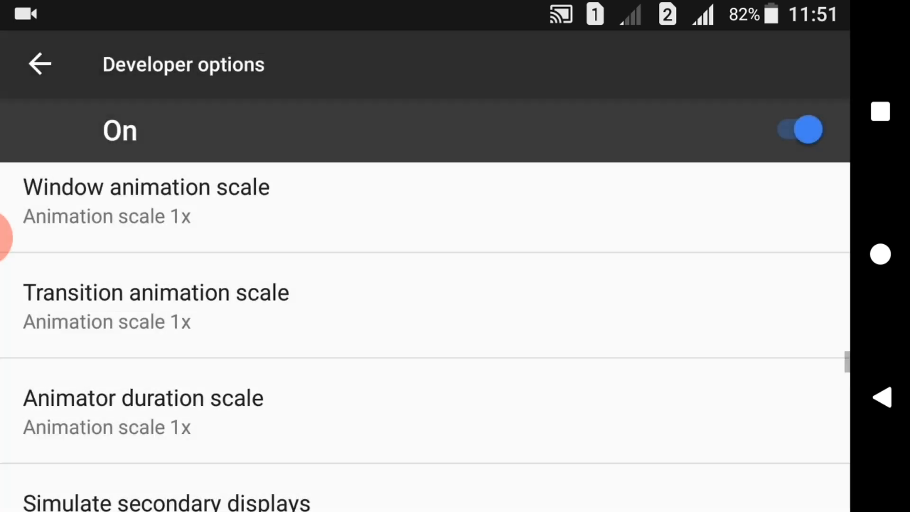
Step: Set window, transition and animator duration scales all to 0.5x
click(146, 199)
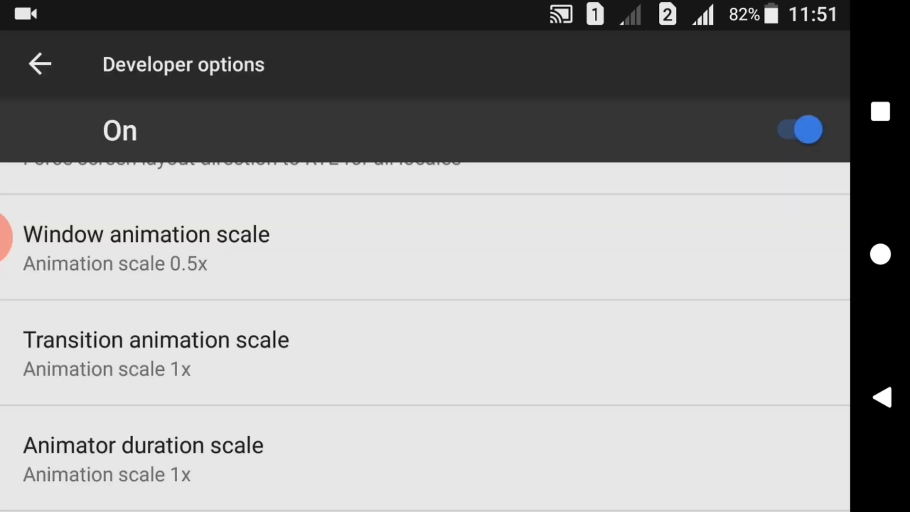
click(156, 353)
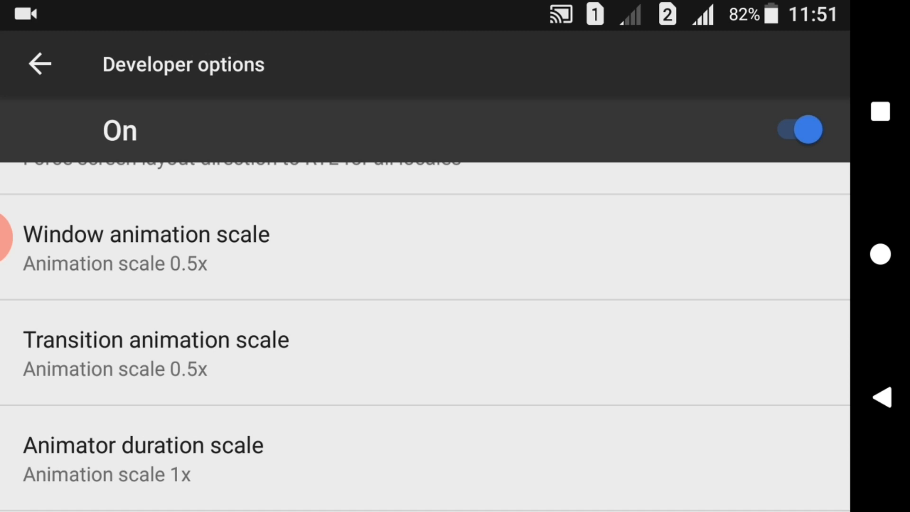
click(140, 453)
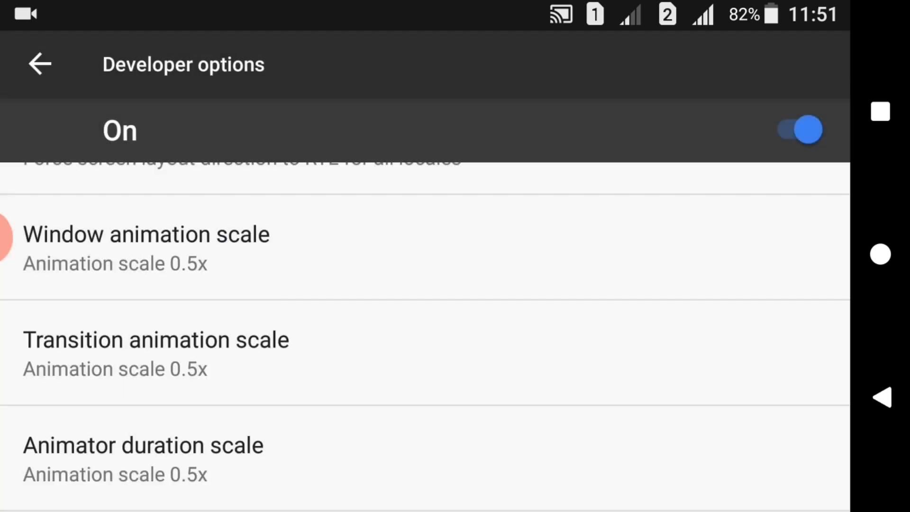
Step: Set window, animator and transition scales to 10x, then relaunch Settings from the app list
click(142, 244)
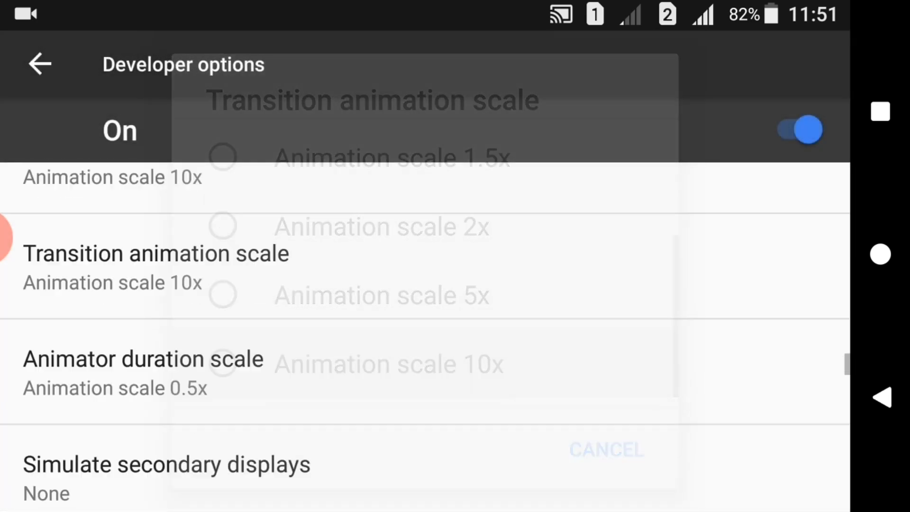
click(142, 359)
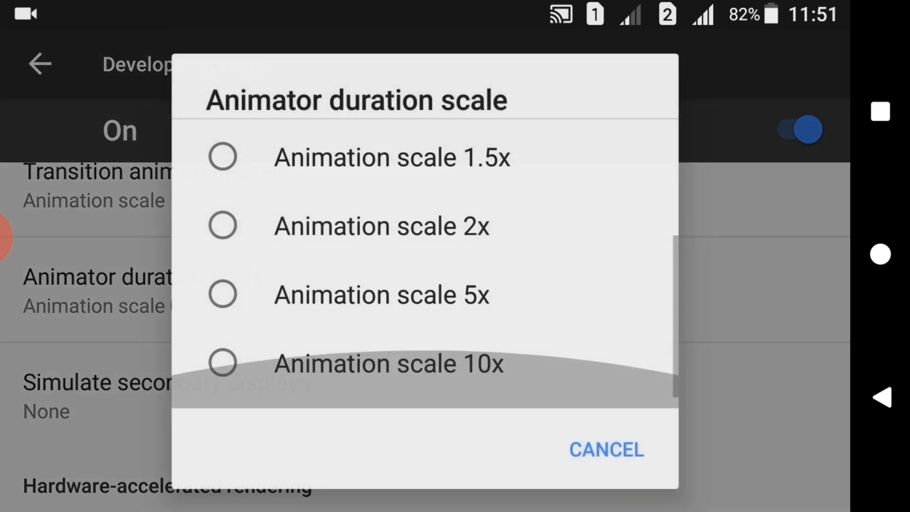
click(387, 363)
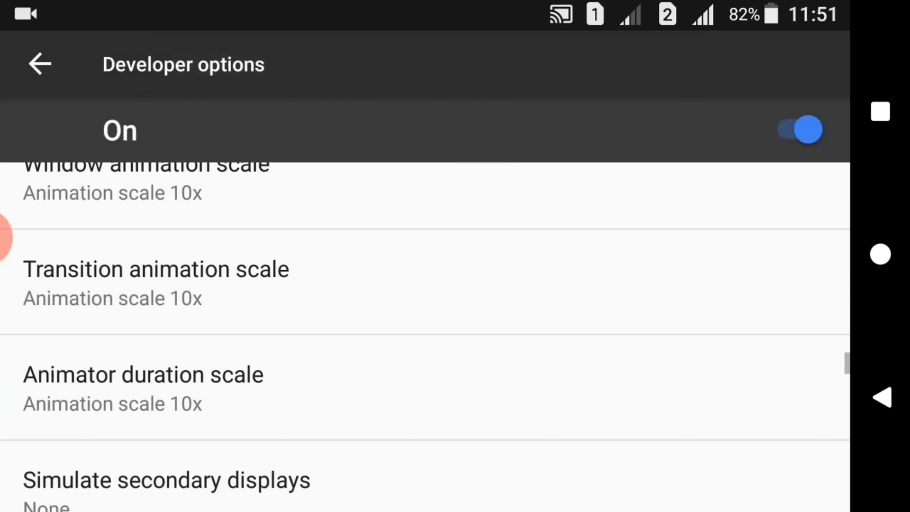
click(155, 269)
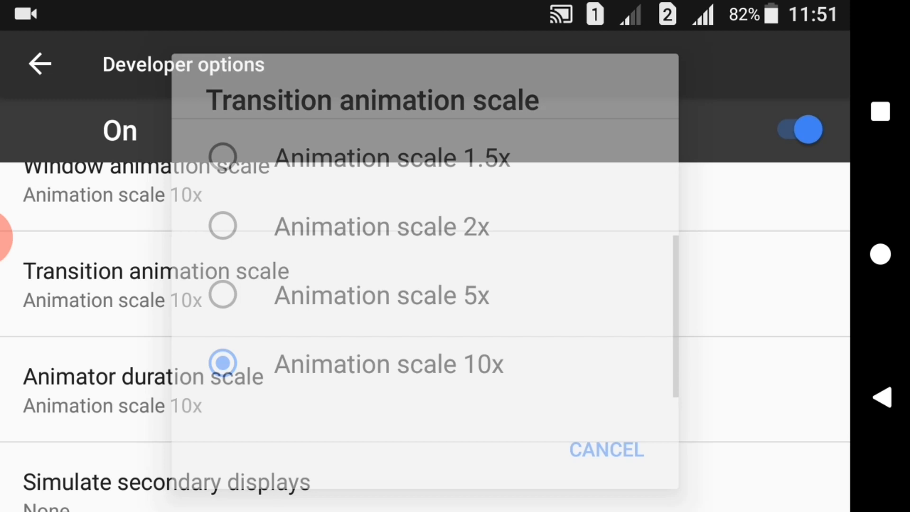
click(225, 363)
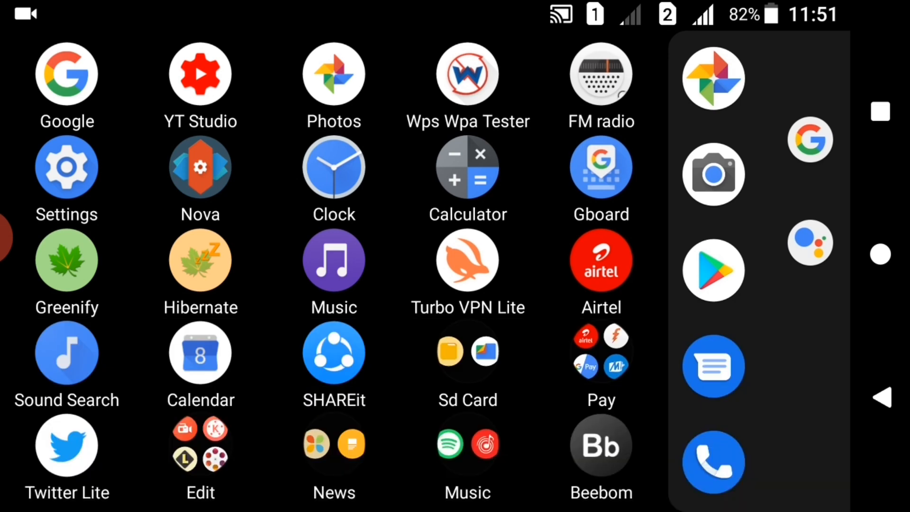
click(66, 167)
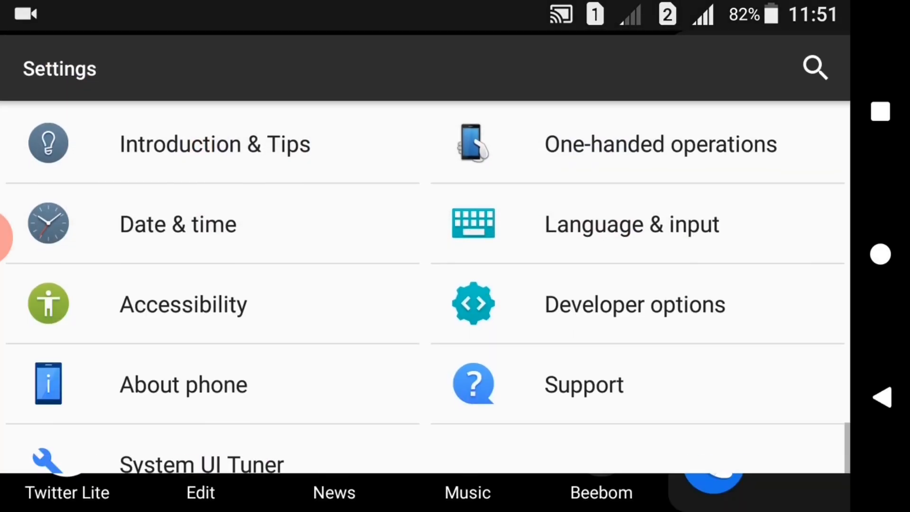